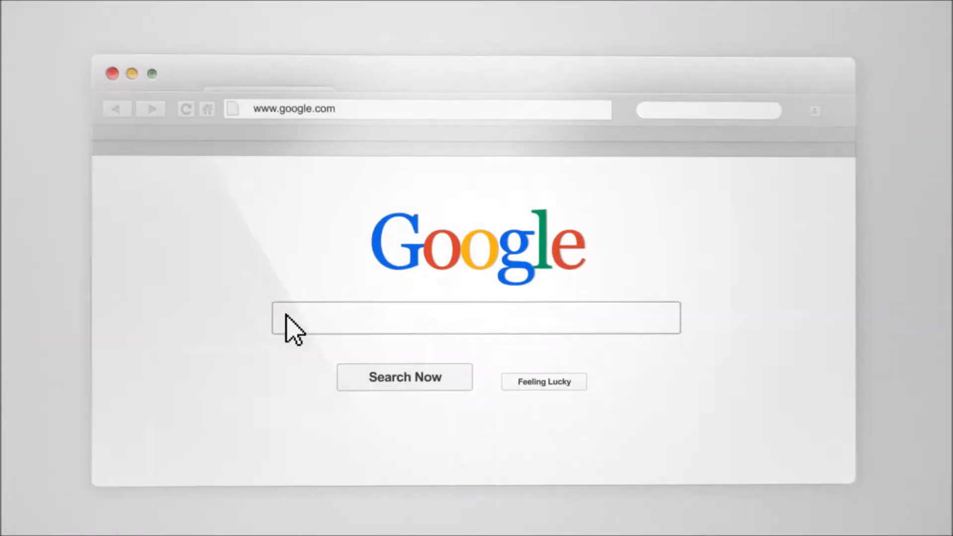
Step: Go to the Print Friendly & PDF website (printfriendly.com) in a new Chrome tab
type("RecruitingTools.com \"Top Reviews\" (Tools OR Technology) \"Industry Leading\" Tutorials")
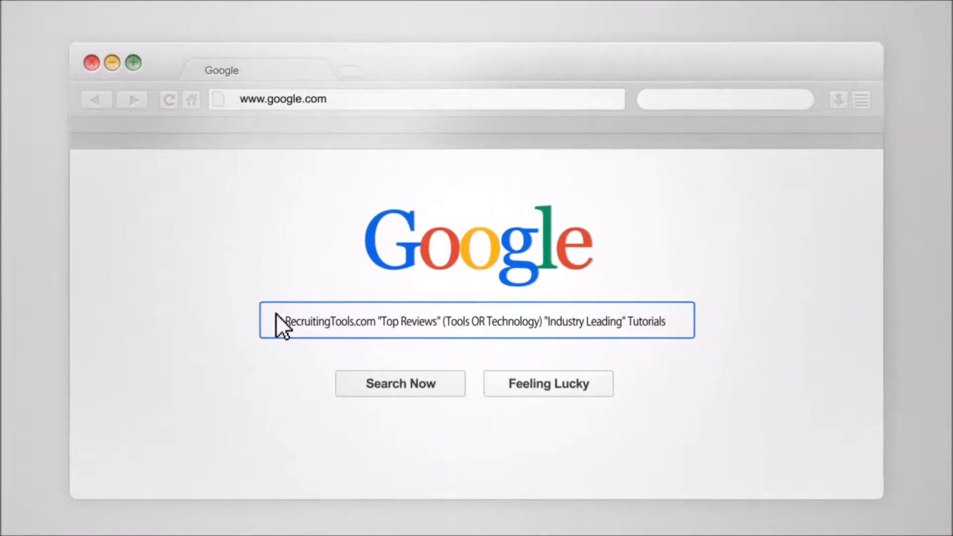
left_click(400, 383)
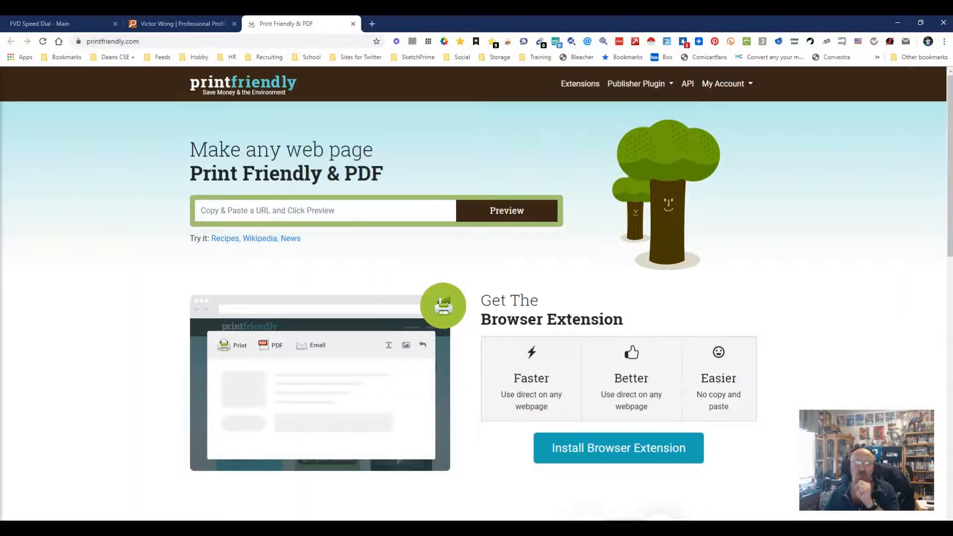
Step: Preview the Peerlyst profile as a clean printable page and scroll through it
left_click(180, 24)
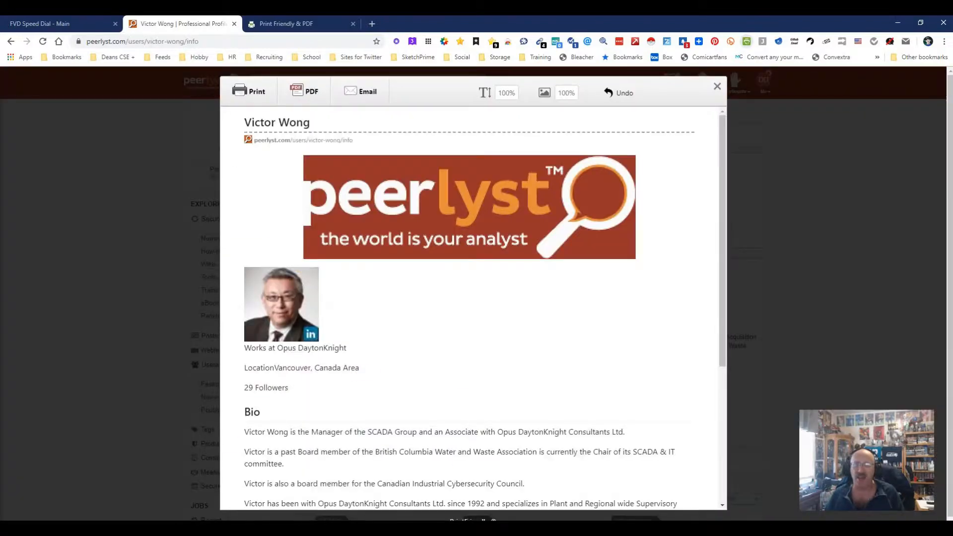
scroll("down", 3)
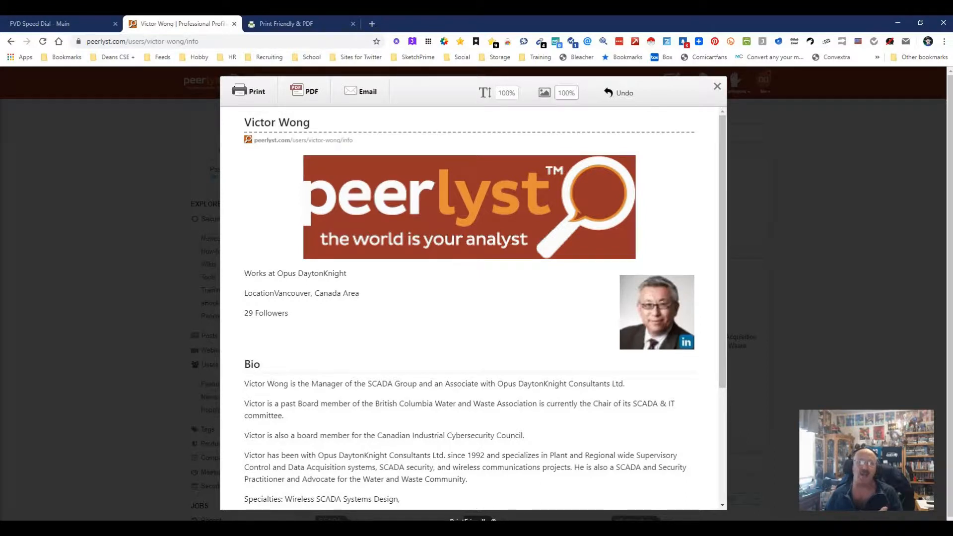
scroll("down", 3)
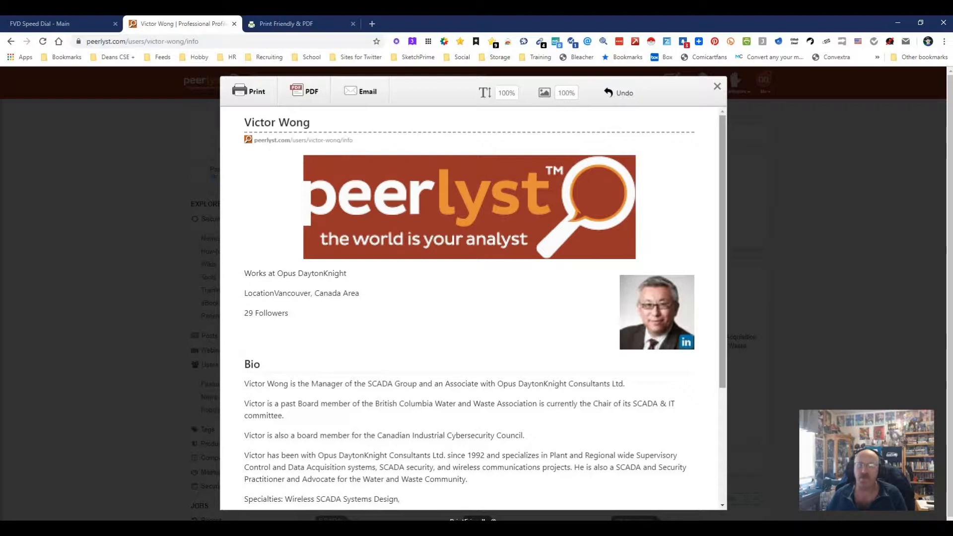
scroll("down", 3)
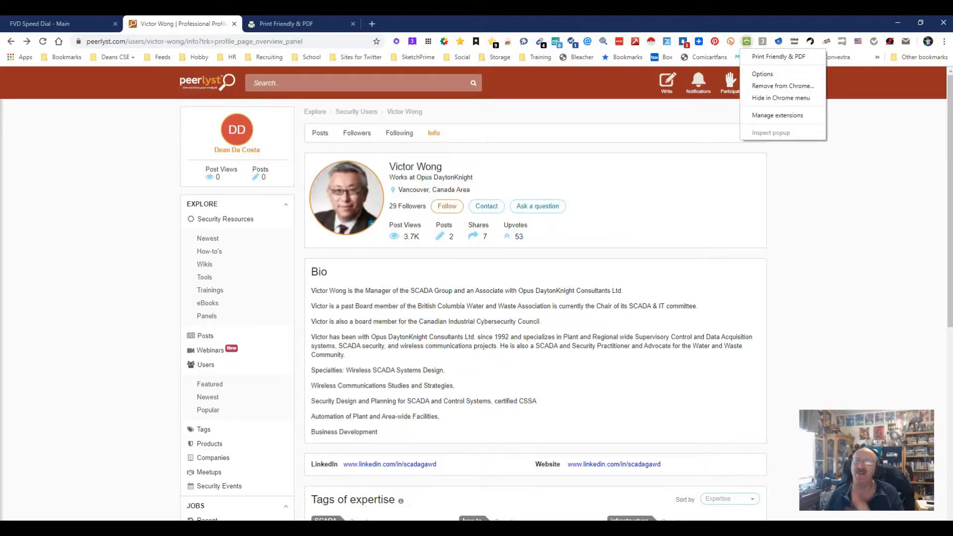
left_click(762, 74)
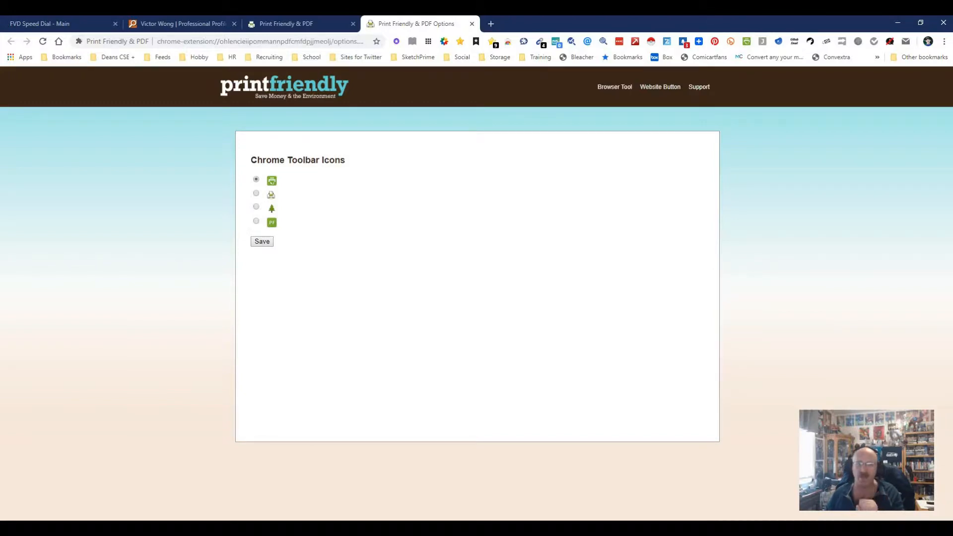
left_click(179, 24)
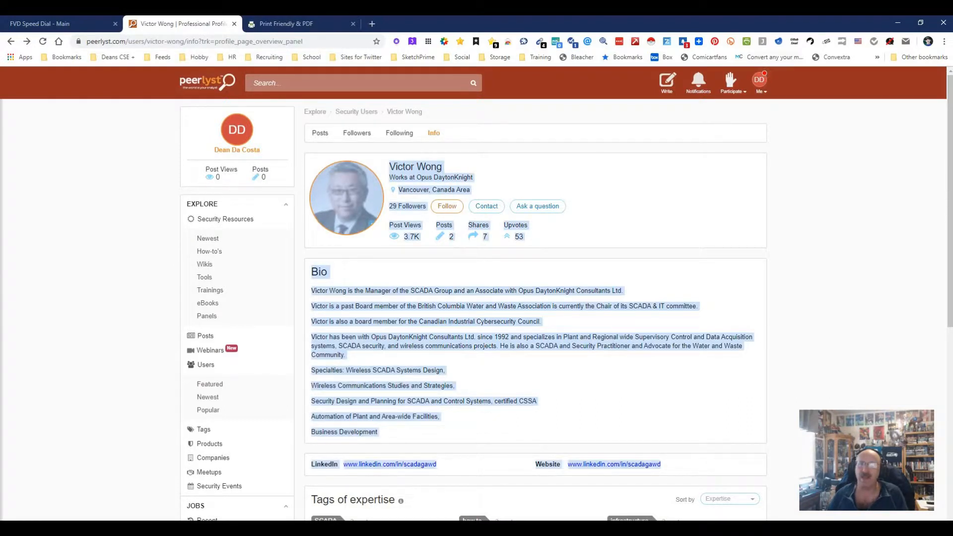
right_click(745, 41)
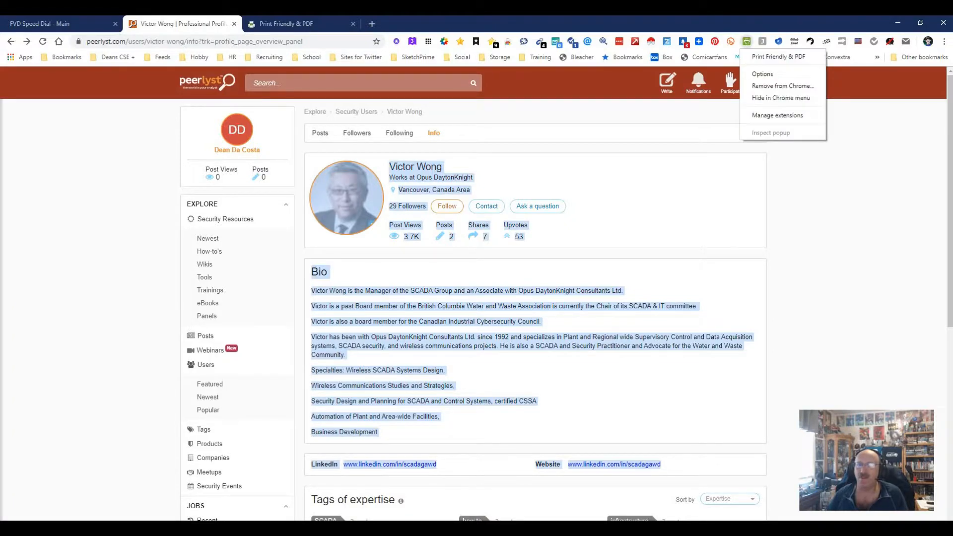
left_click(780, 56)
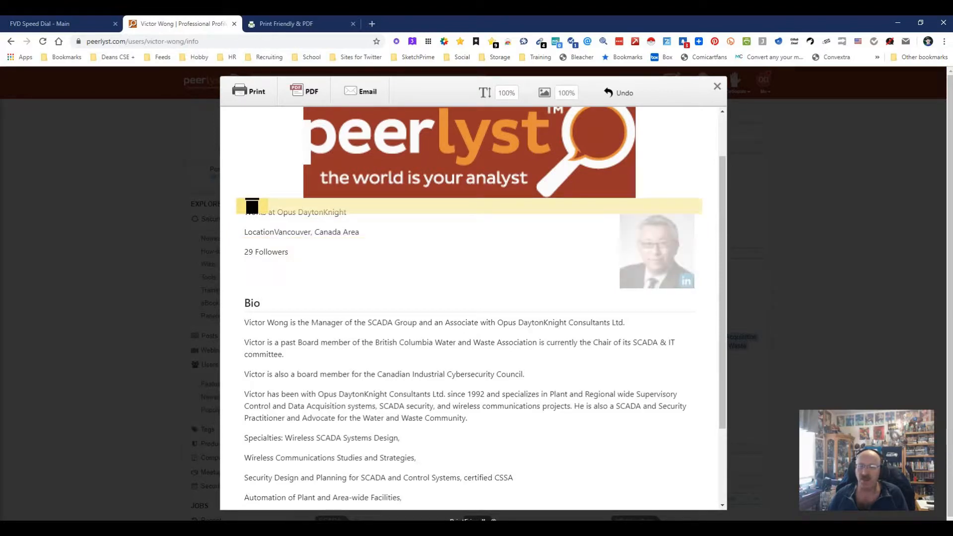
scroll("down", 3)
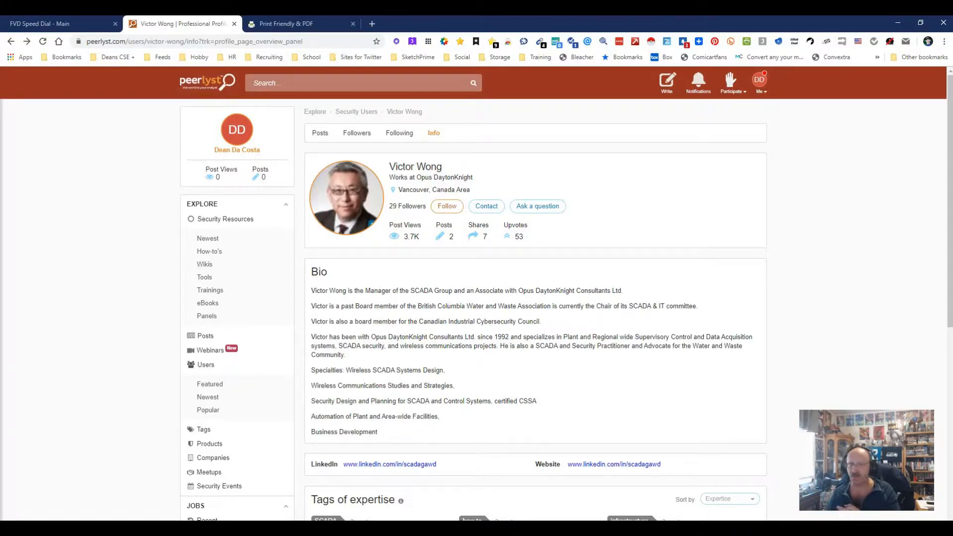
Step: Open LinkedIn from the speed dial start page
left_click(55, 24)
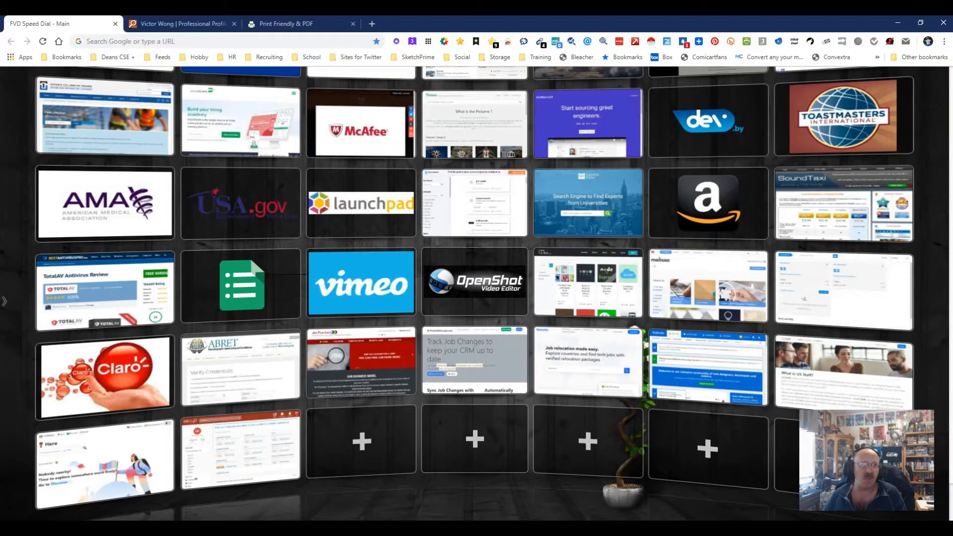
scroll("down", 3)
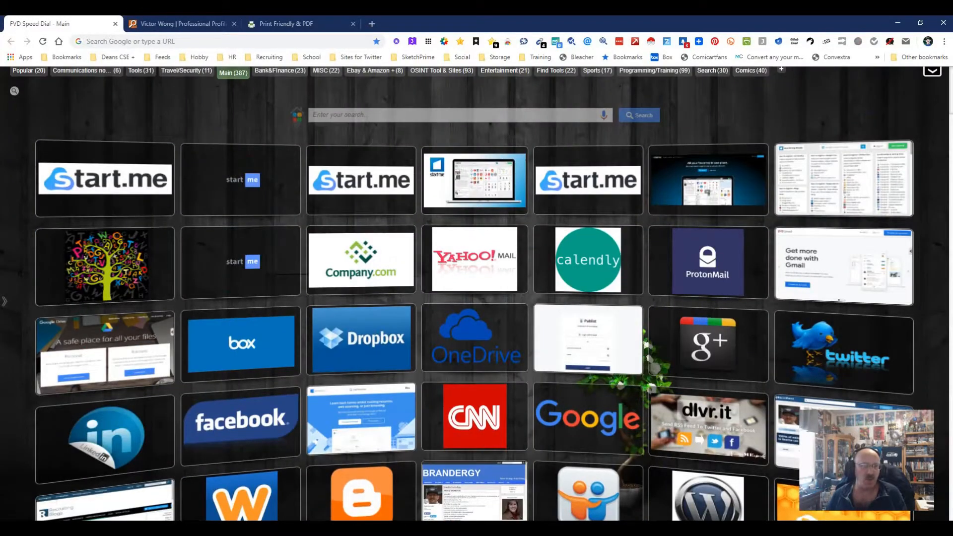
left_click(105, 438)
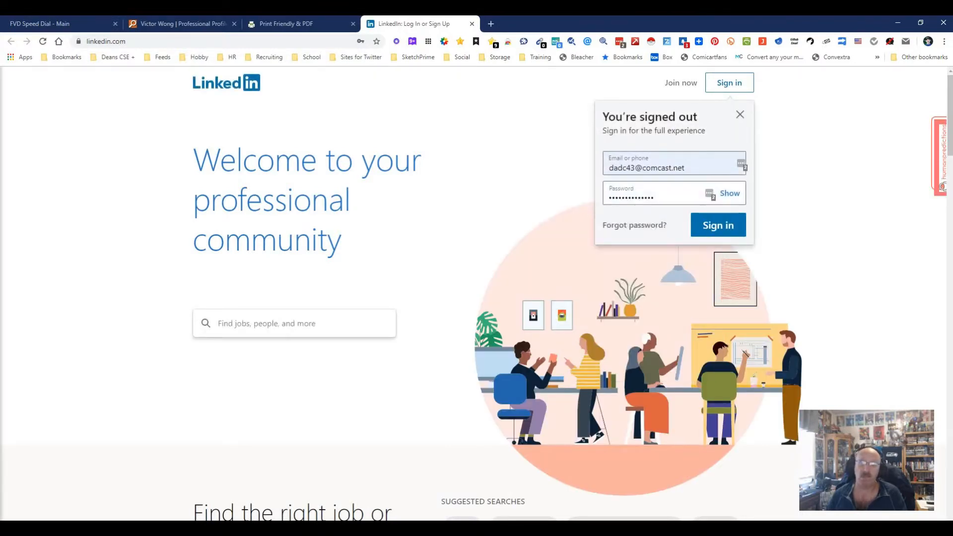
Step: Sign in to LinkedIn and open your own profile for a print-friendly preview
left_click(717, 225)
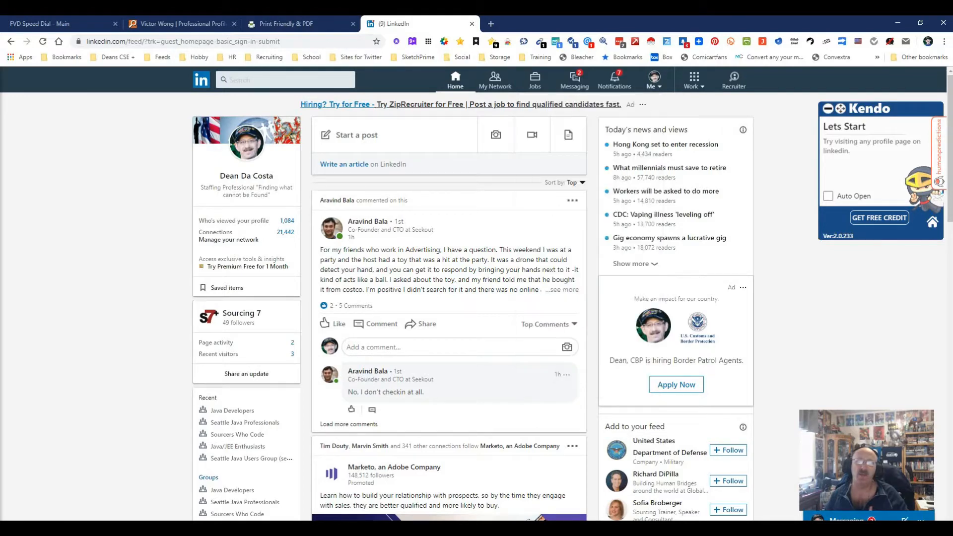
left_click(245, 176)
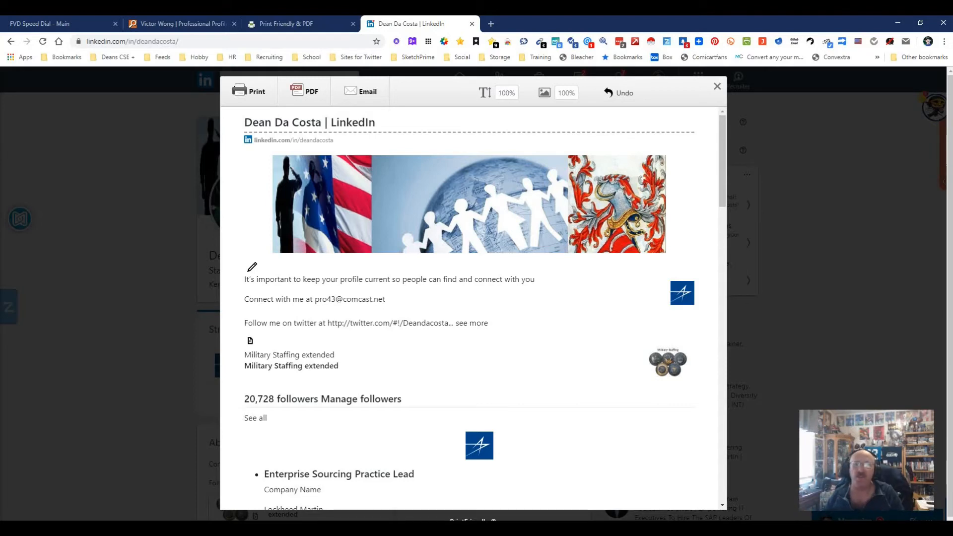
Step: Return to the printfriendly.com tab and bring up the extension's management options
left_click(298, 24)
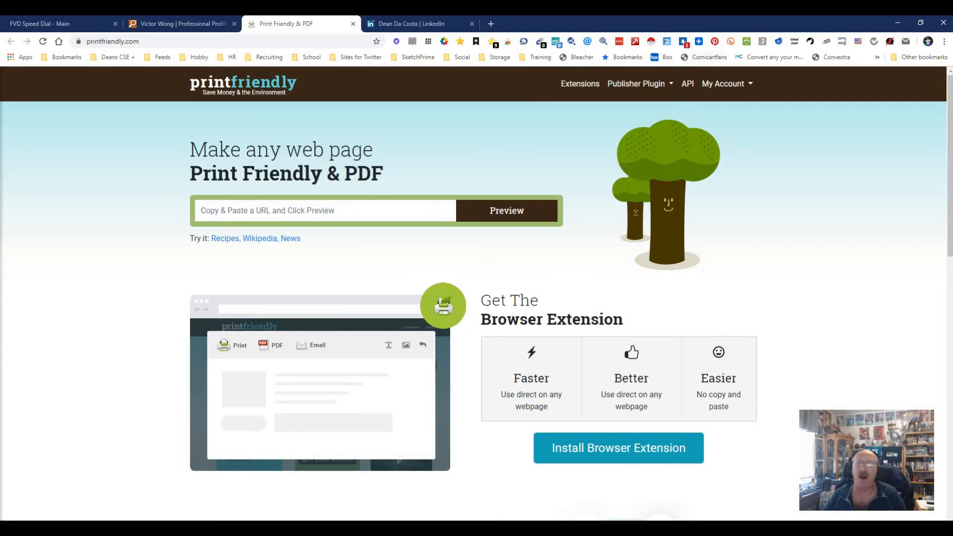
right_click(746, 42)
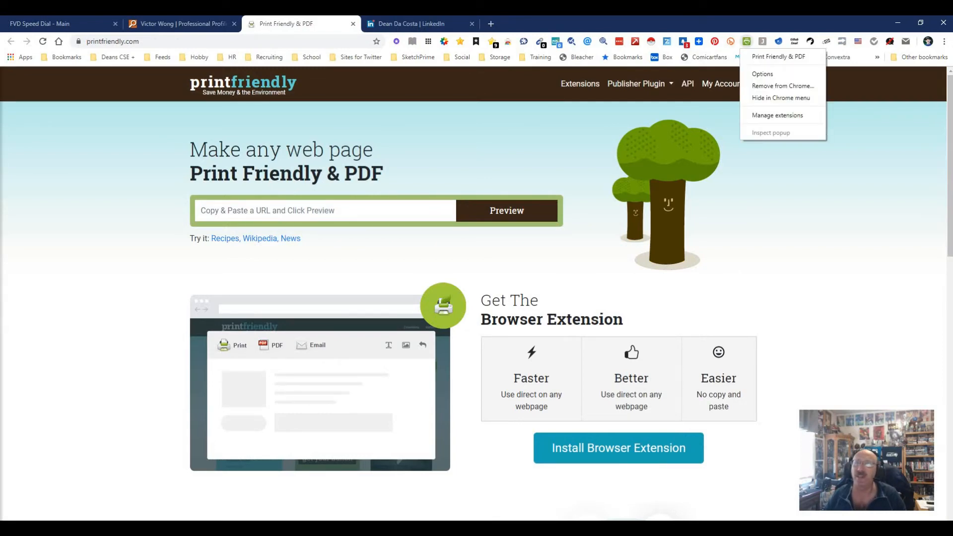